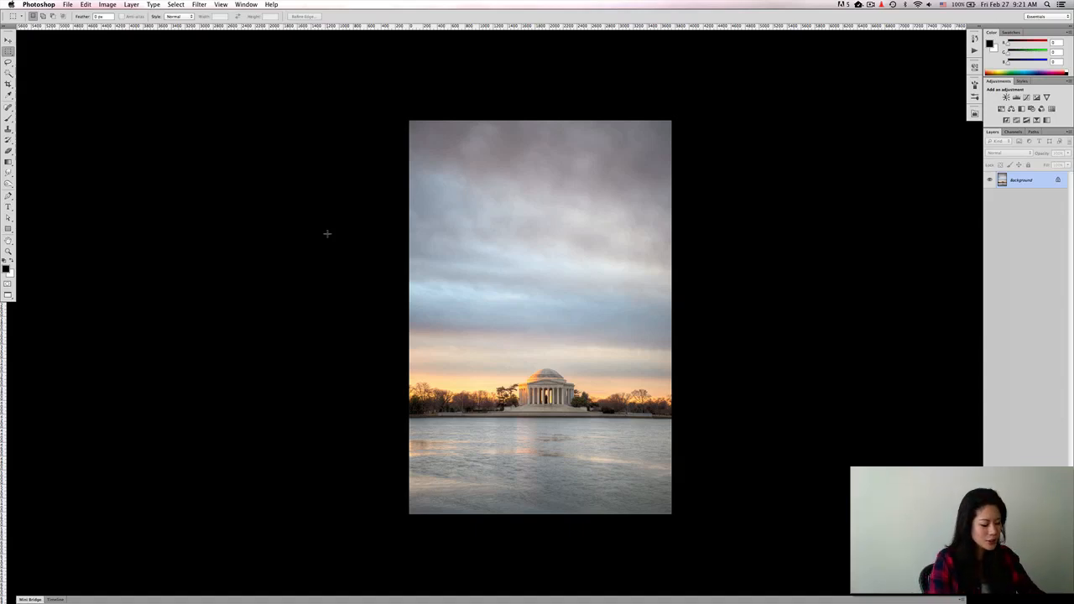
# Desaturate the Jefferson Memorial sunset photo into grayscale with Cmd+Shift+U
pyautogui.press('cmd+shift+u')
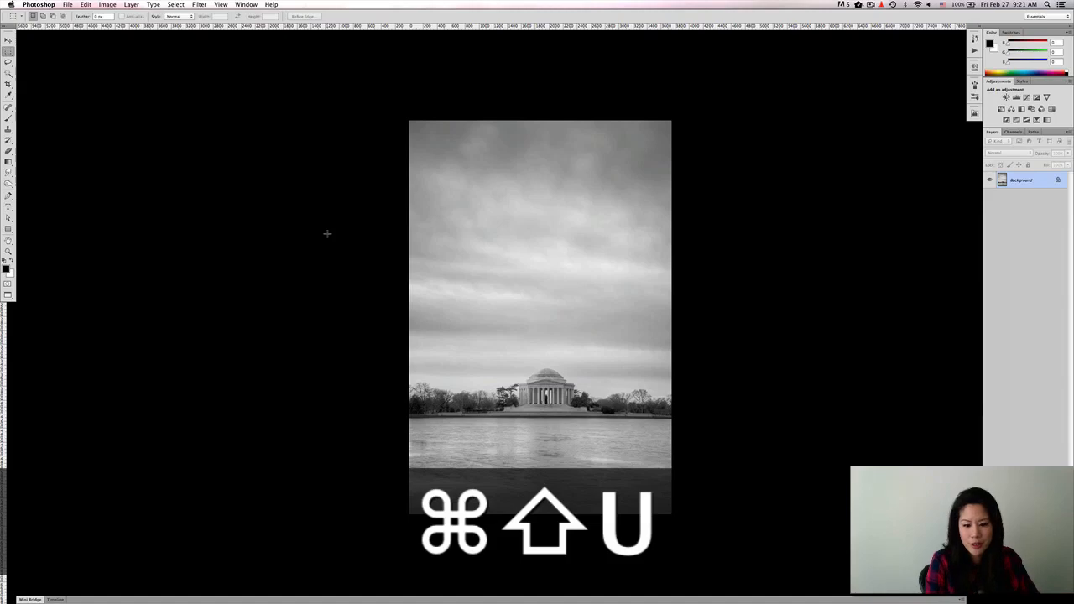
pyautogui.press('cmd+shift+u')
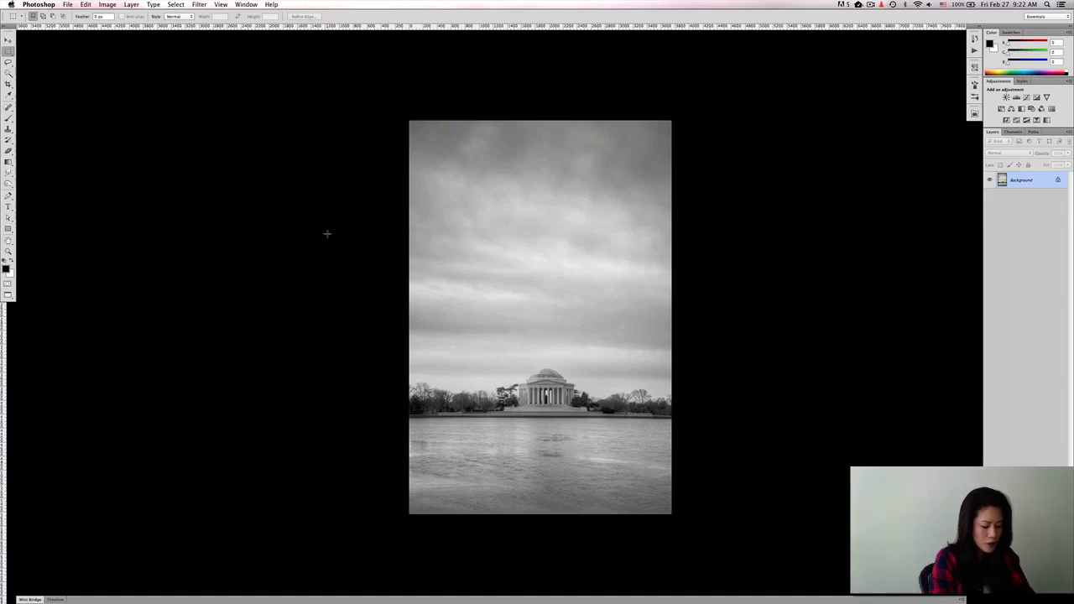
# Apply Levels to the grayscale photo: black point 15, midtones 0.85, white point 226
pyautogui.press('cmd+l')
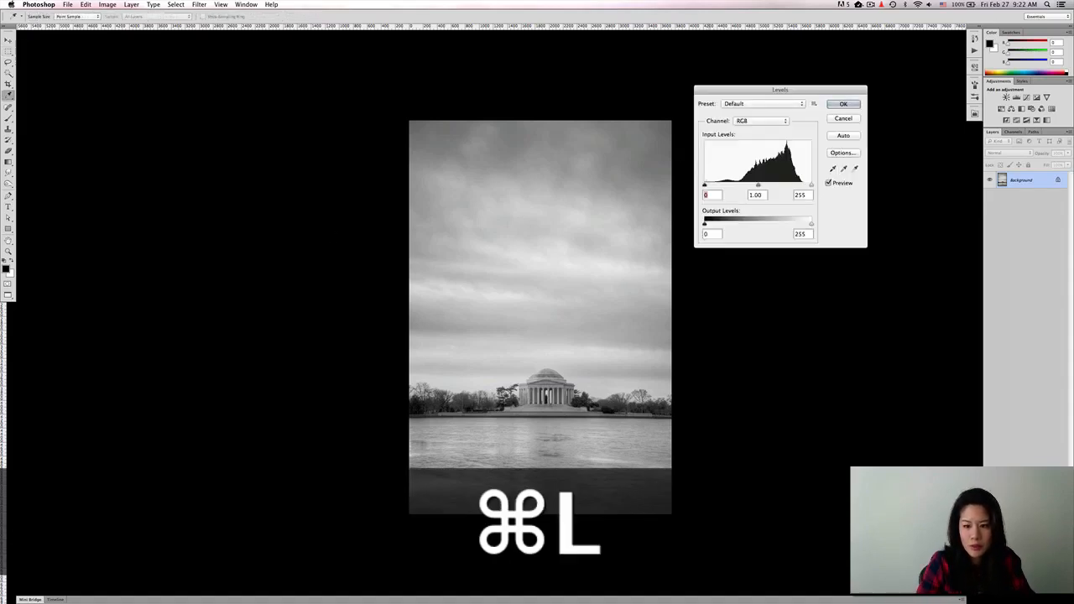
pyautogui.moveTo(705, 184); pyautogui.dragTo(711, 184)
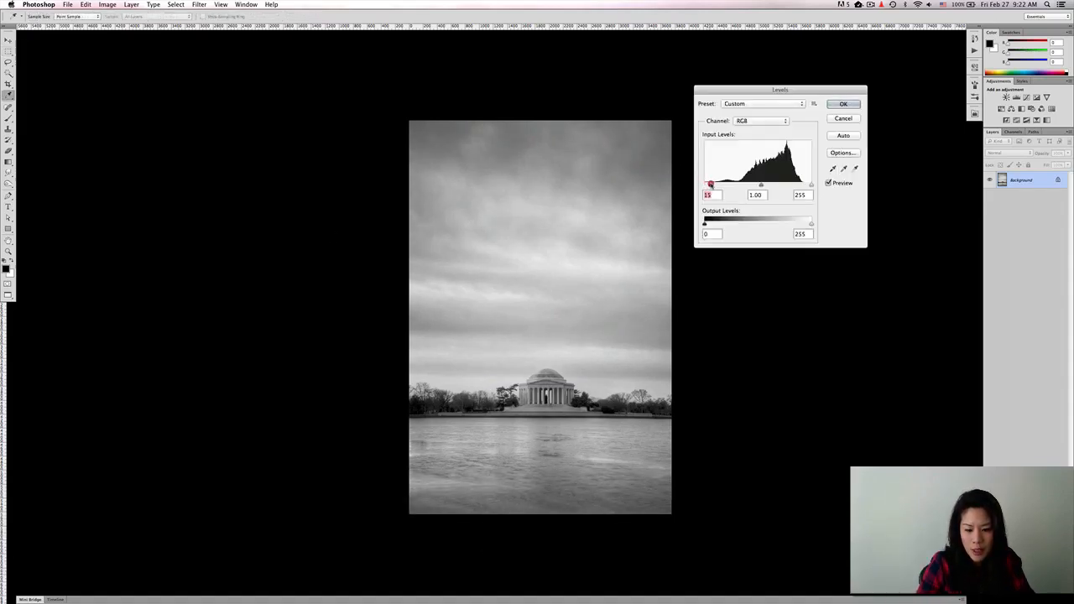
pyautogui.moveTo(810, 185); pyautogui.dragTo(806, 185)
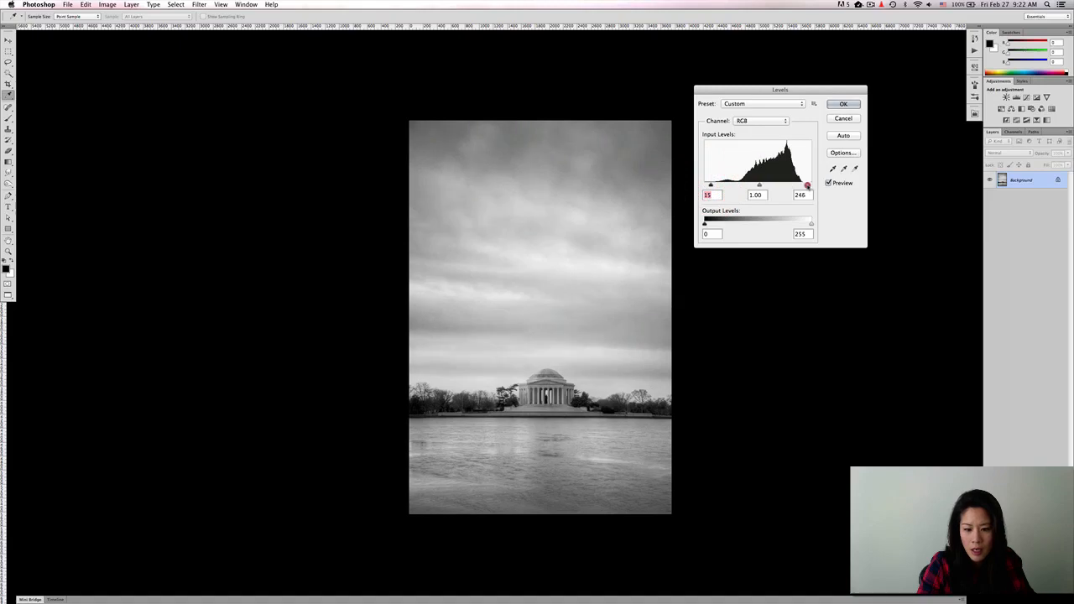
pyautogui.moveTo(808, 186); pyautogui.dragTo(799, 185)
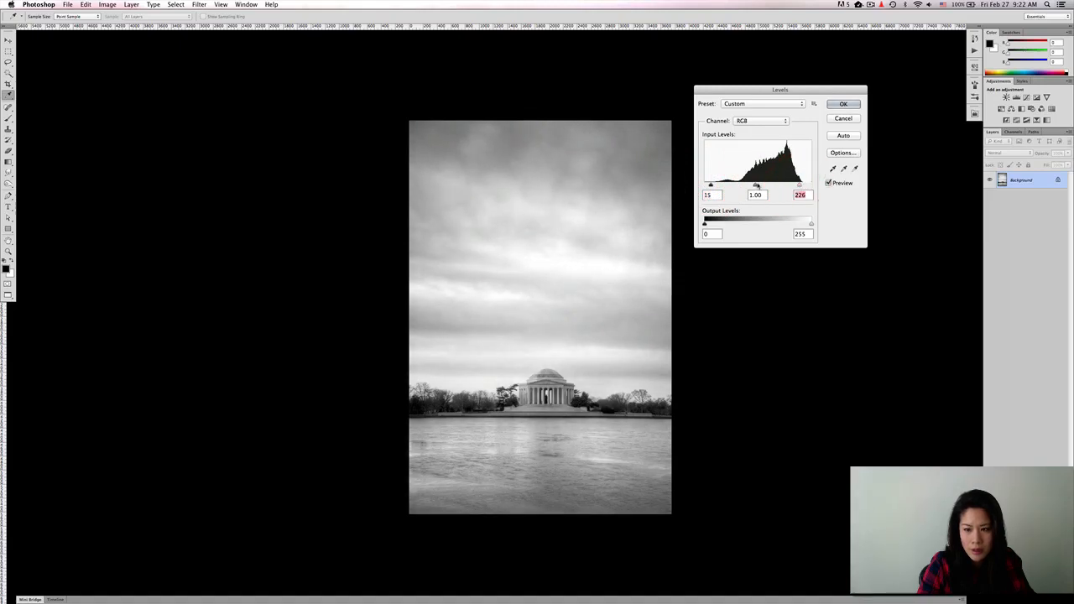
pyautogui.moveTo(757, 185); pyautogui.dragTo(760, 185)
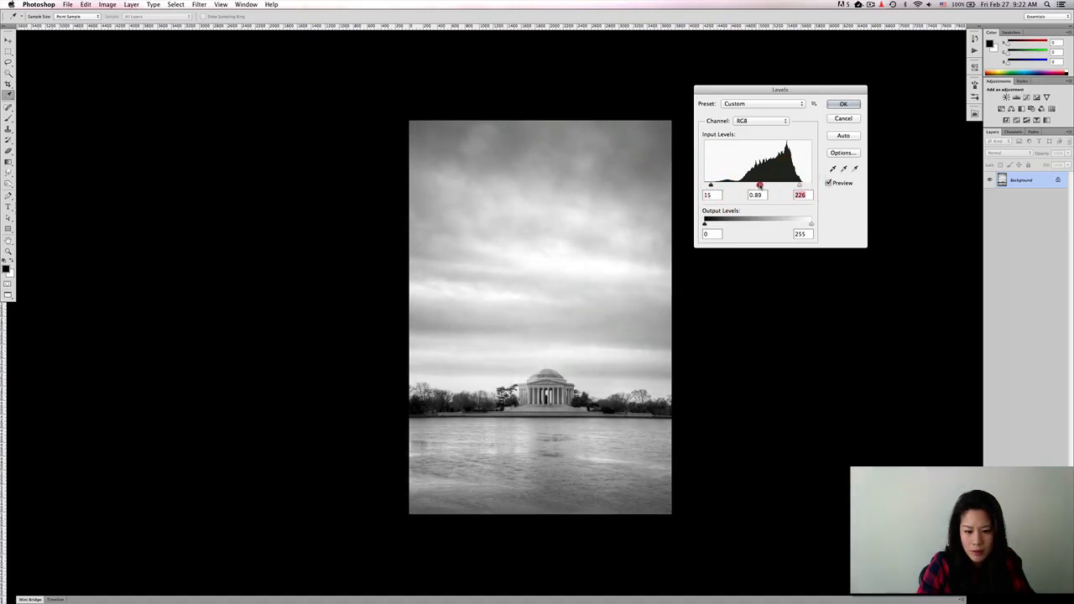
pyautogui.click(758, 186)
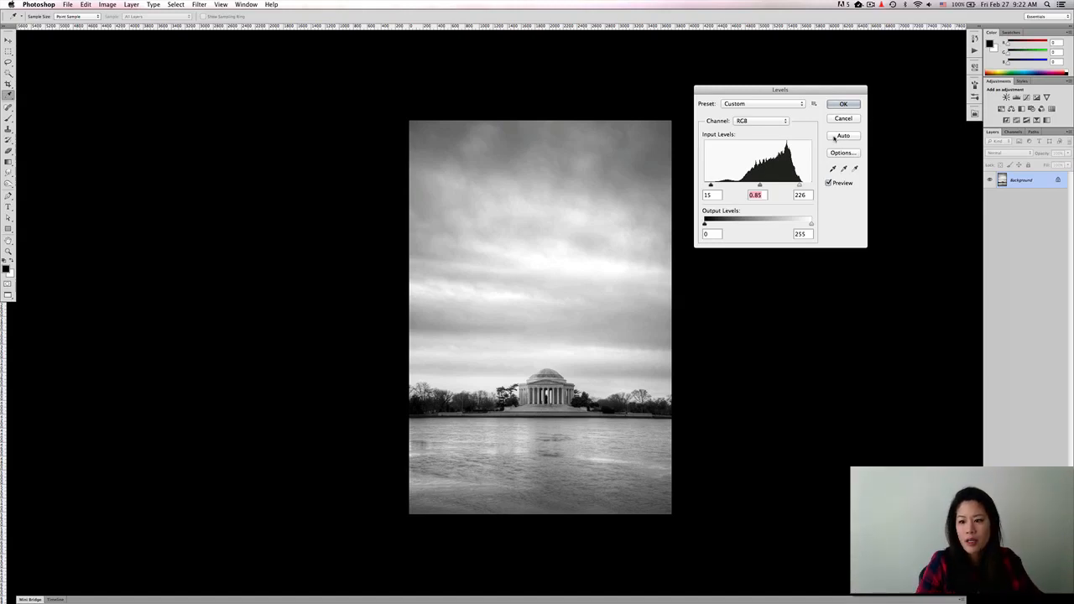
pyautogui.click(843, 103)
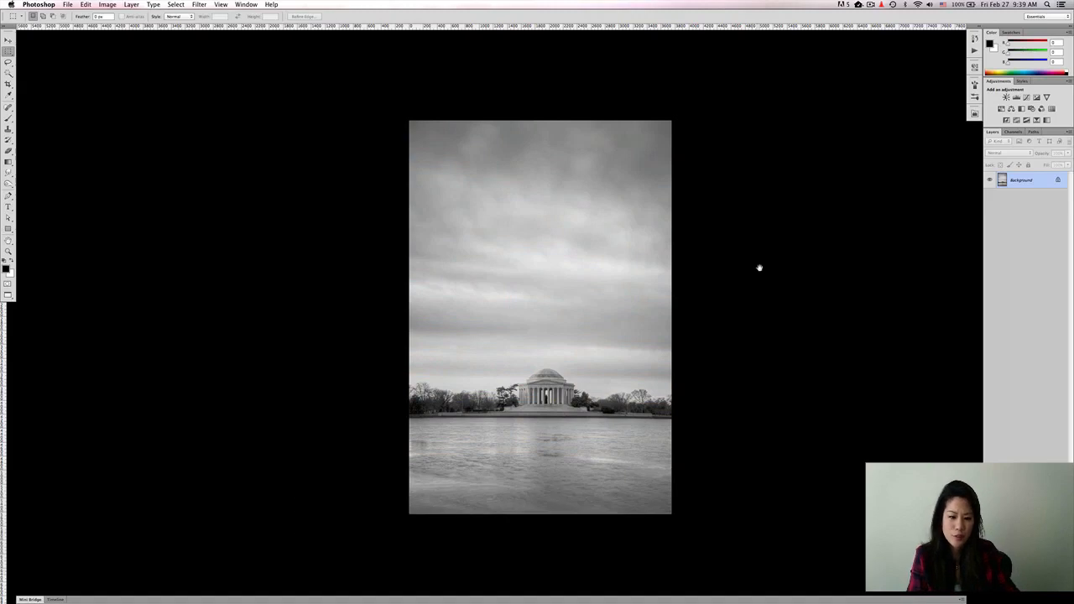
# Undo back to the colour photo and reopen Levels with white point 226
pyautogui.press('cmd+z')
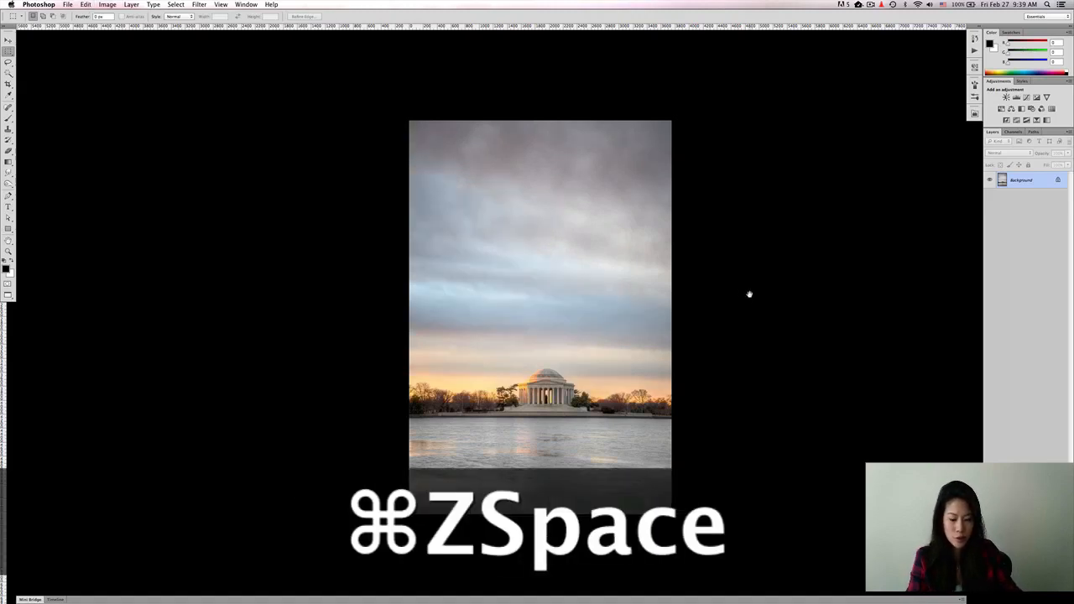
pyautogui.press('cmd+l')
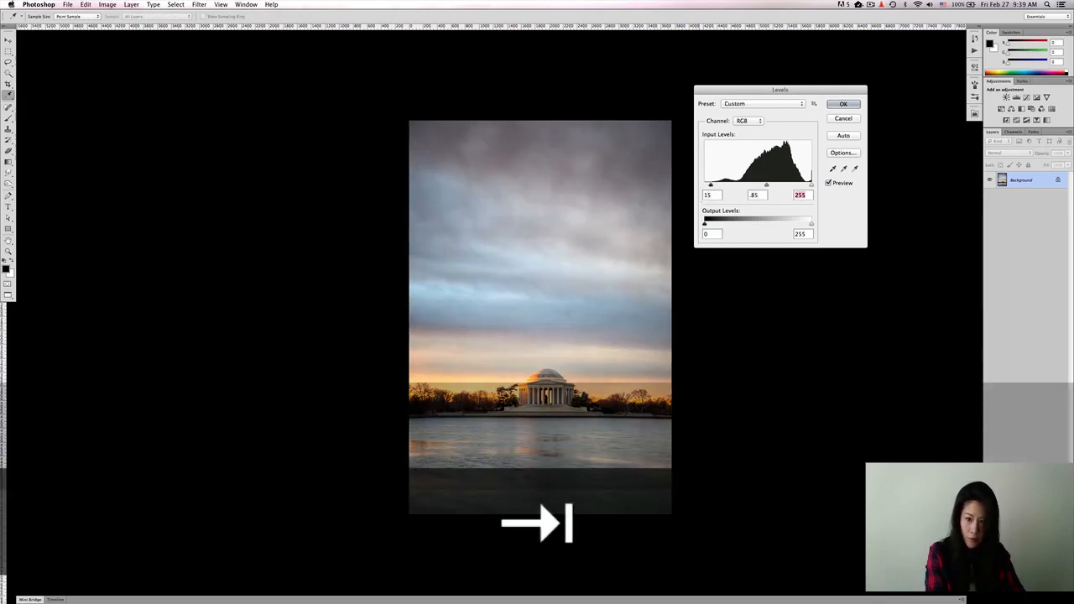
pyautogui.moveTo(810, 185); pyautogui.dragTo(799, 185)
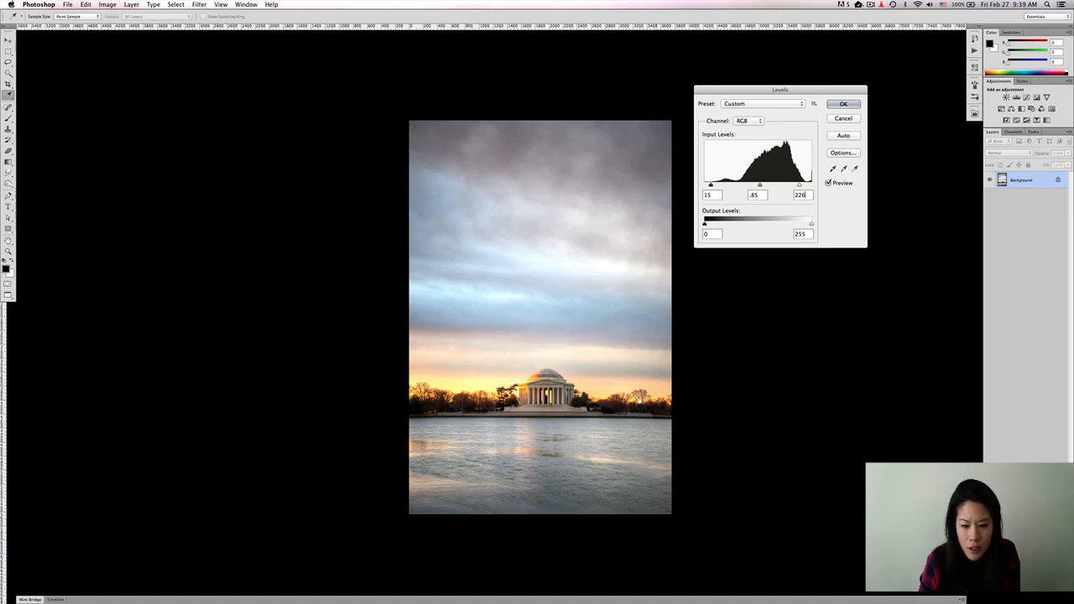
pyautogui.moveTo(627, 354)
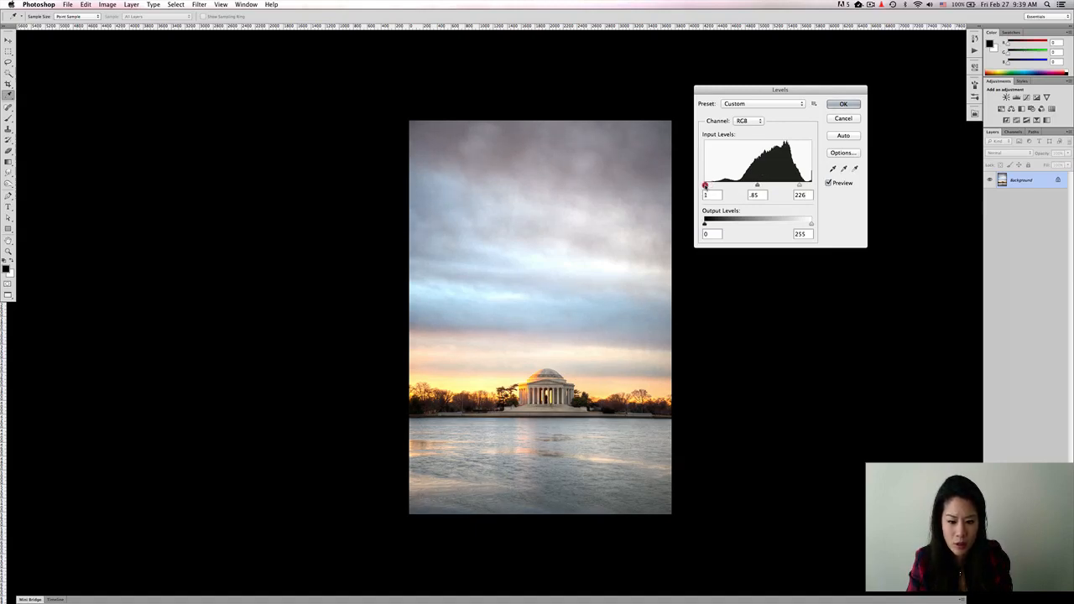
# Refine the colour photo's Levels to black point 10 and midtones 0.92
pyautogui.moveTo(705, 184); pyautogui.dragTo(709, 184)
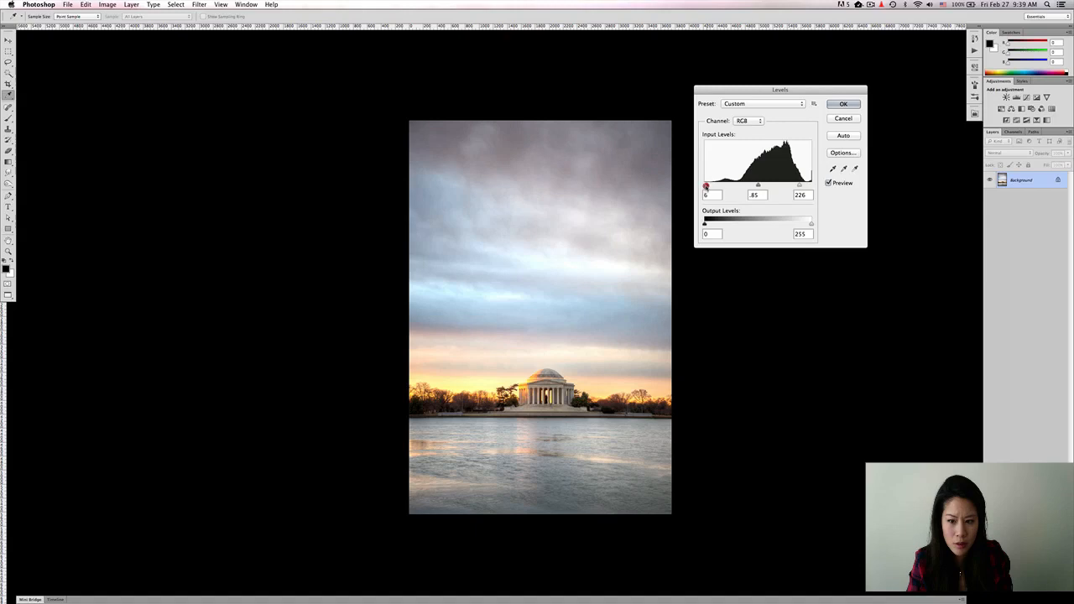
pyautogui.moveTo(706, 184); pyautogui.dragTo(709, 185)
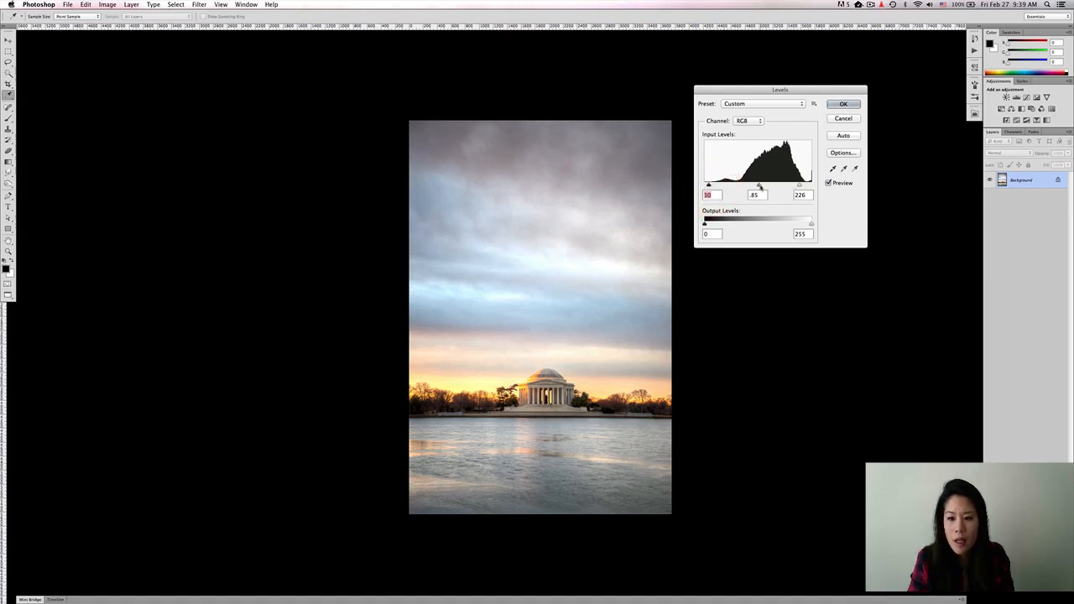
pyautogui.moveTo(760, 186); pyautogui.dragTo(758, 186)
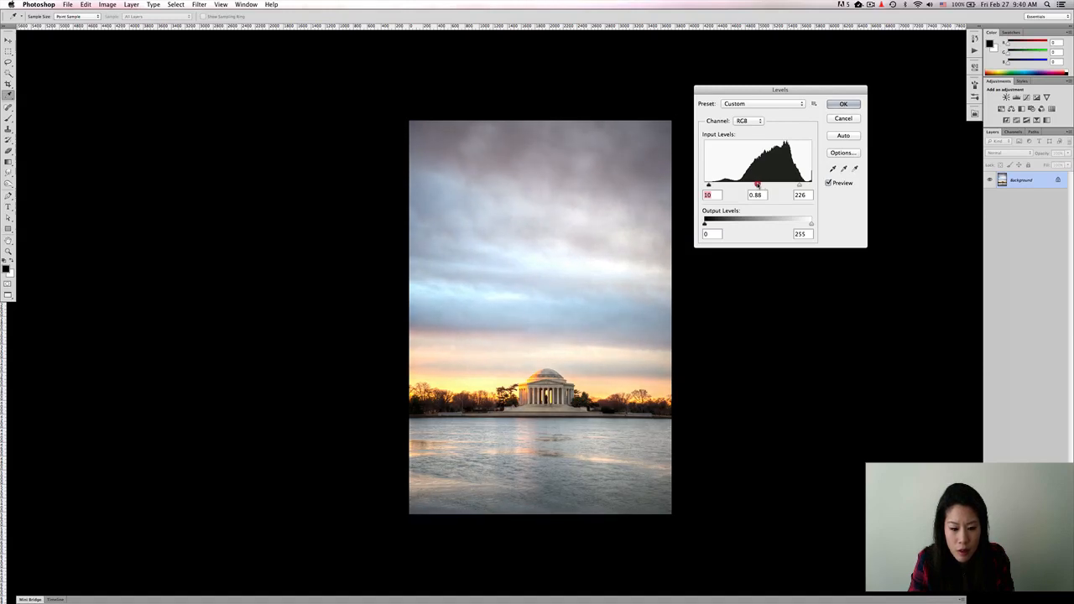
pyautogui.moveTo(758, 185); pyautogui.dragTo(756, 184)
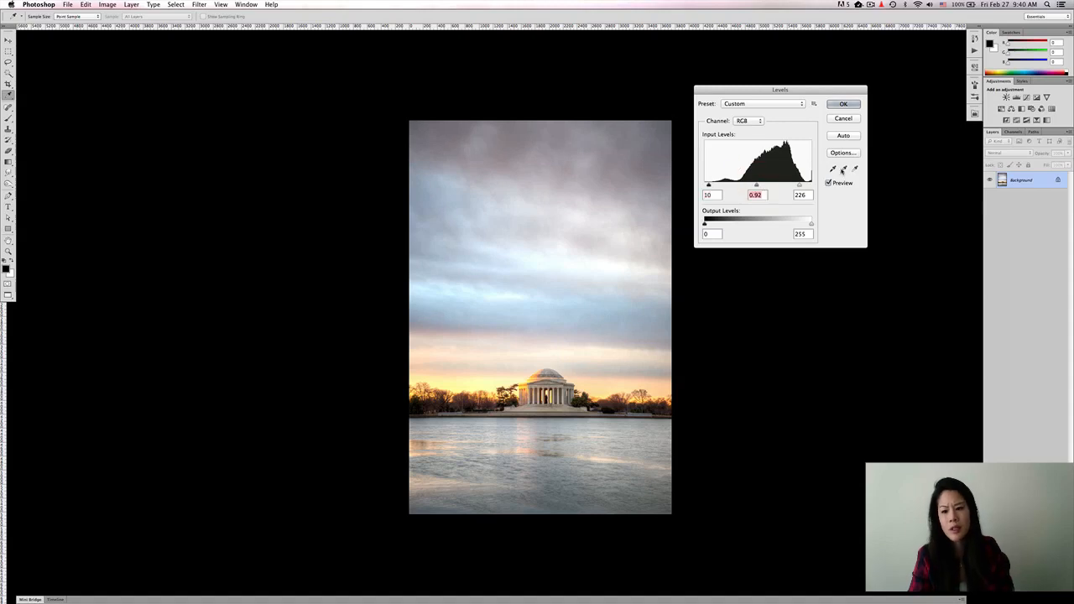
pyautogui.click(829, 183)
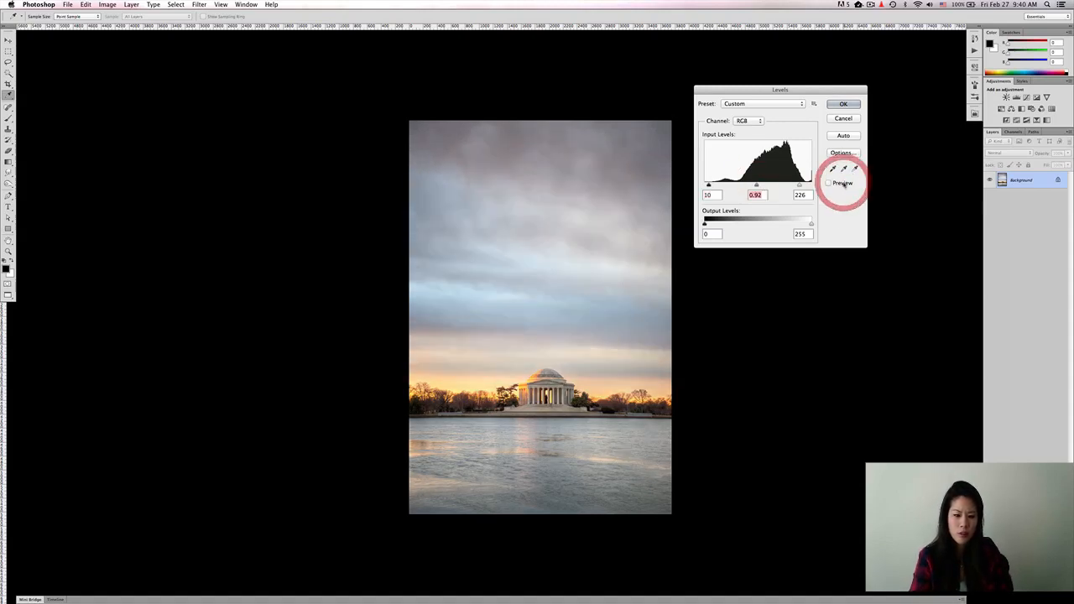
pyautogui.click(828, 183)
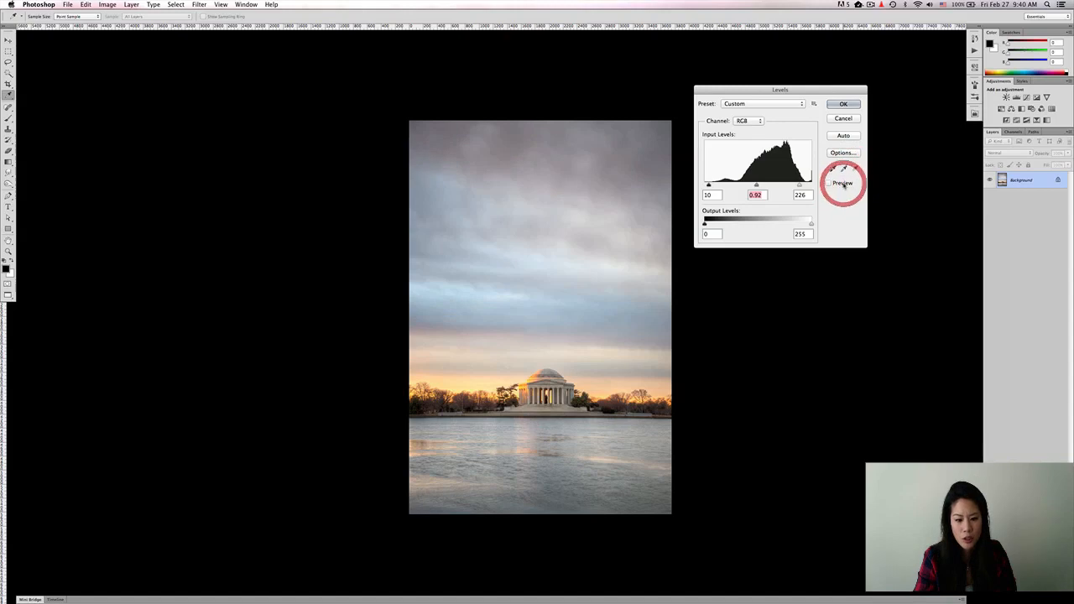
pyautogui.click(827, 184)
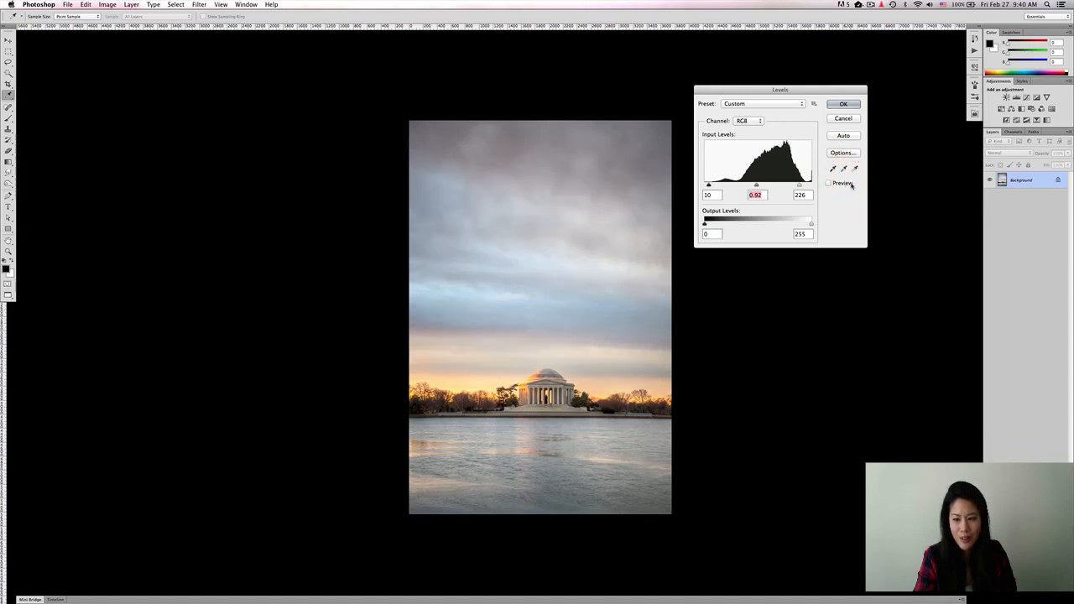
pyautogui.click(828, 183)
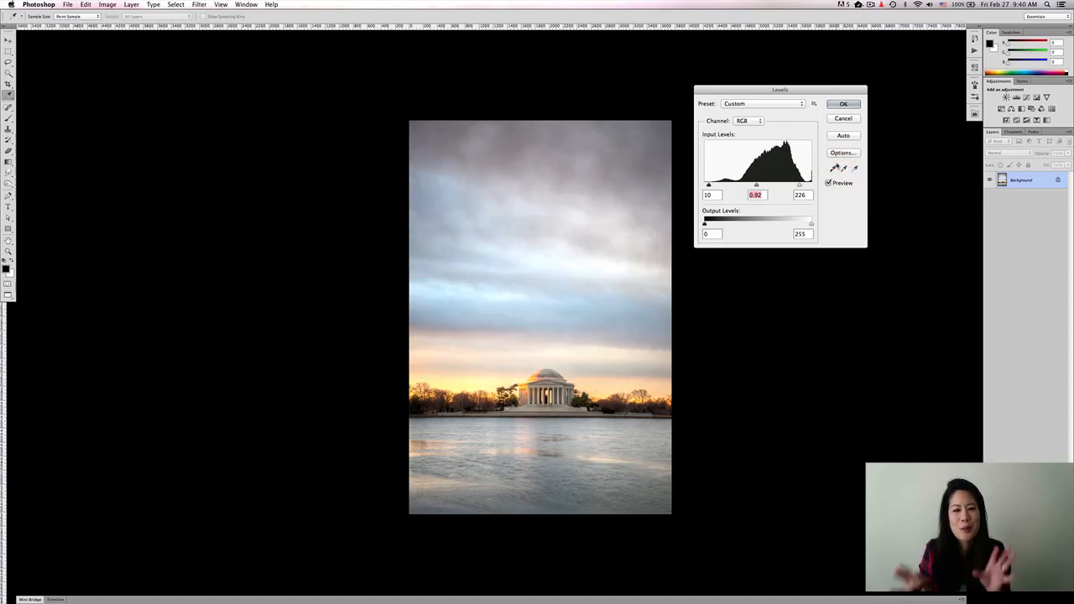